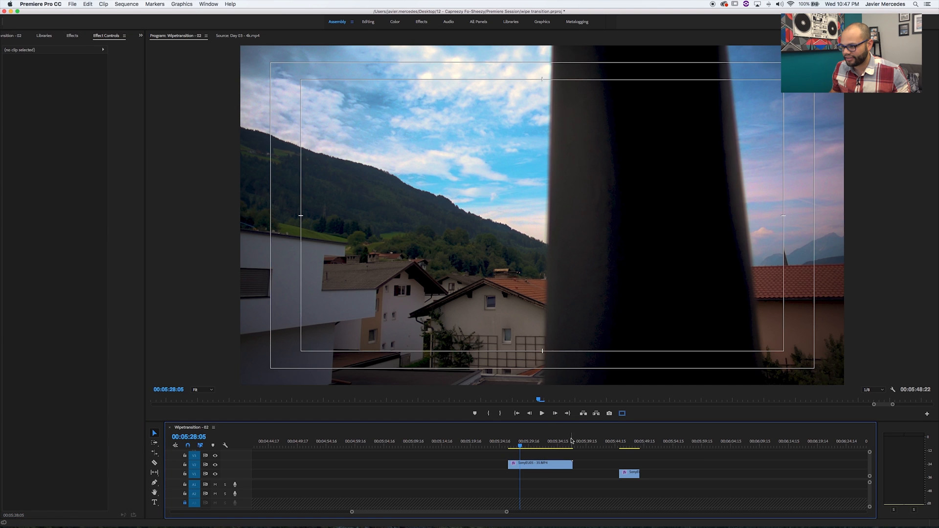
Park the playhead where the pole passes and select the upper clip to show its effects.
click(521, 446)
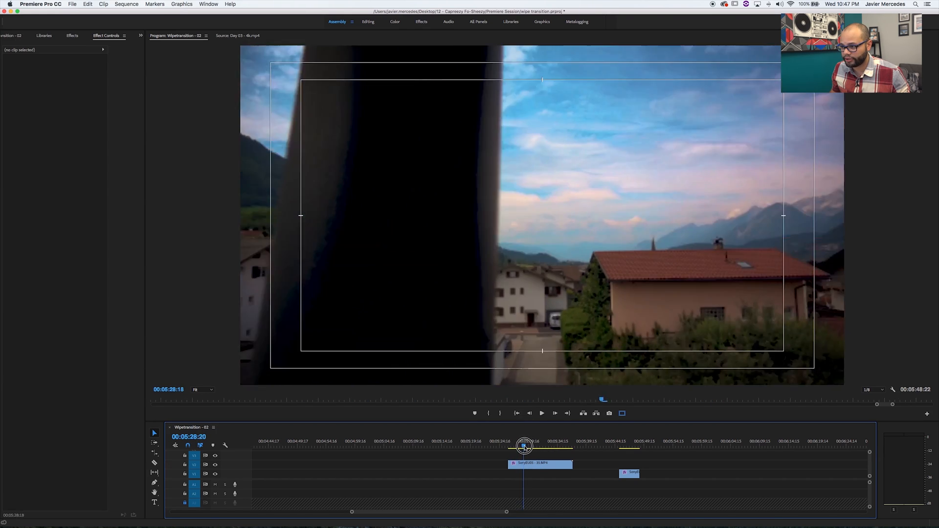
click(539, 463)
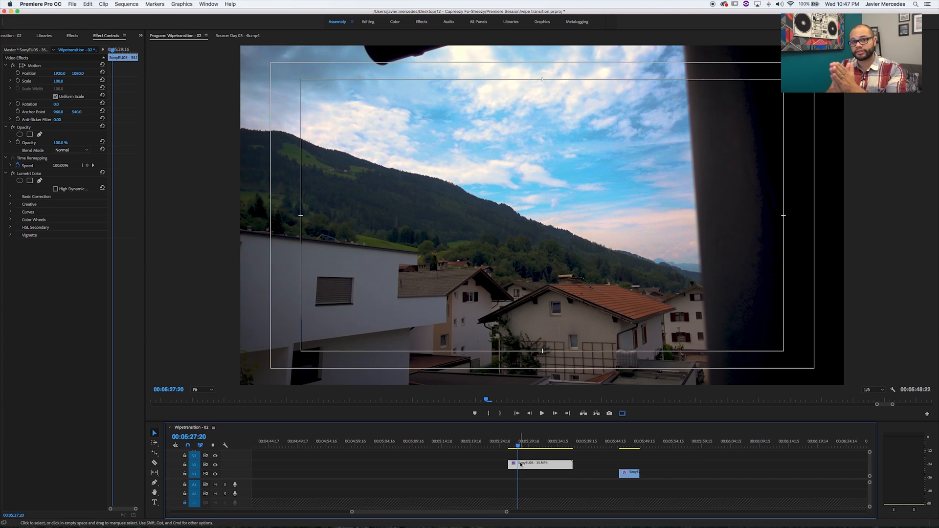
click(521, 446)
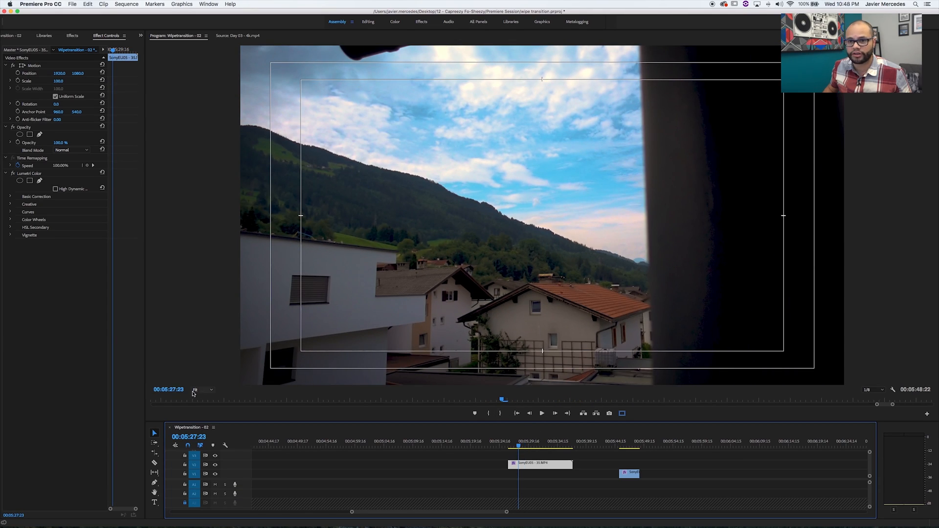
Shrink the Program Monitor preview to 10% to leave canvas room for the mask.
click(198, 390)
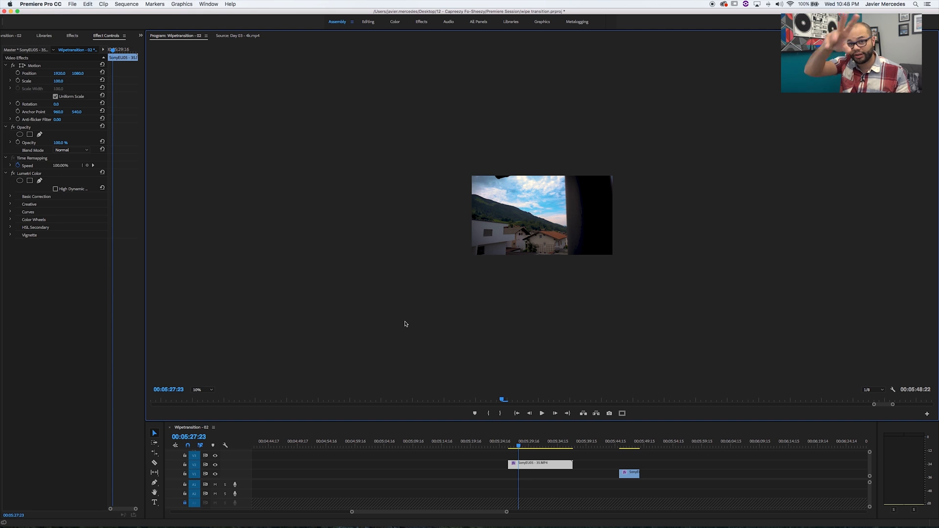
mouse_move(765, 47)
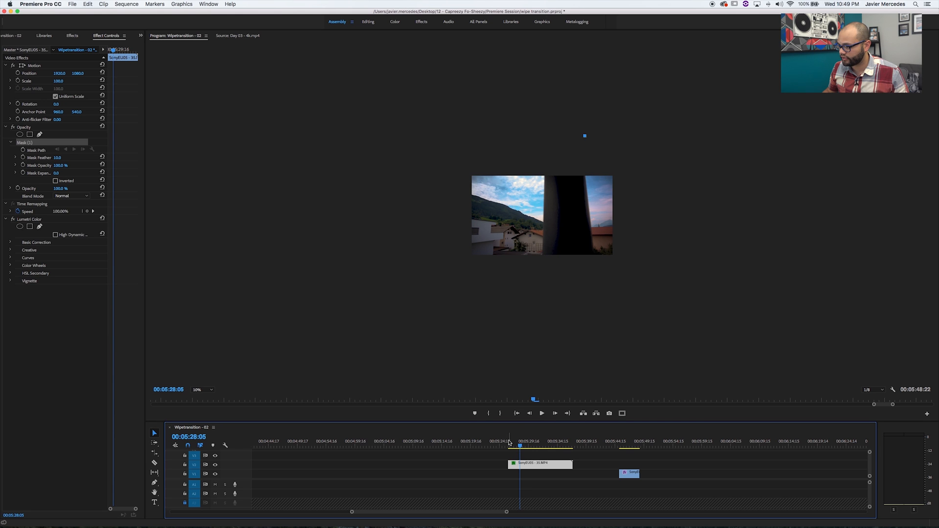
mouse_move(563, 276)
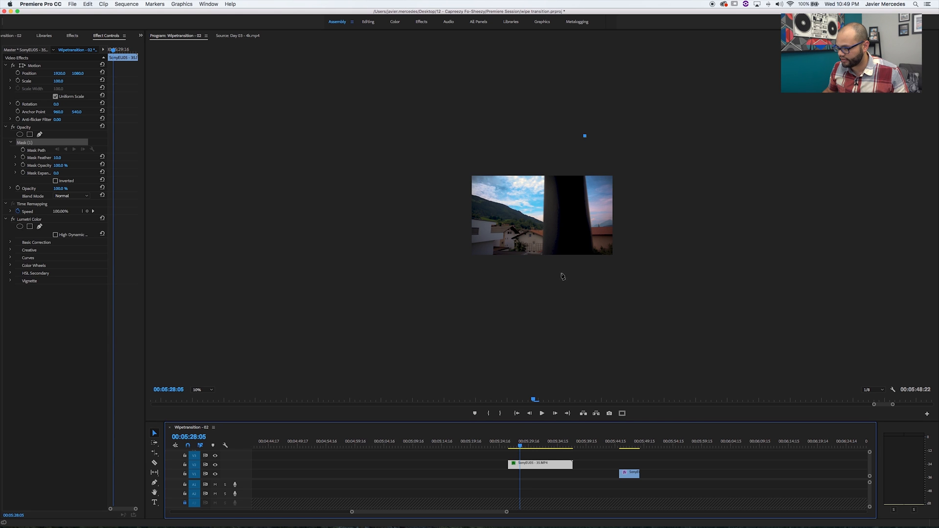
mouse_move(569, 217)
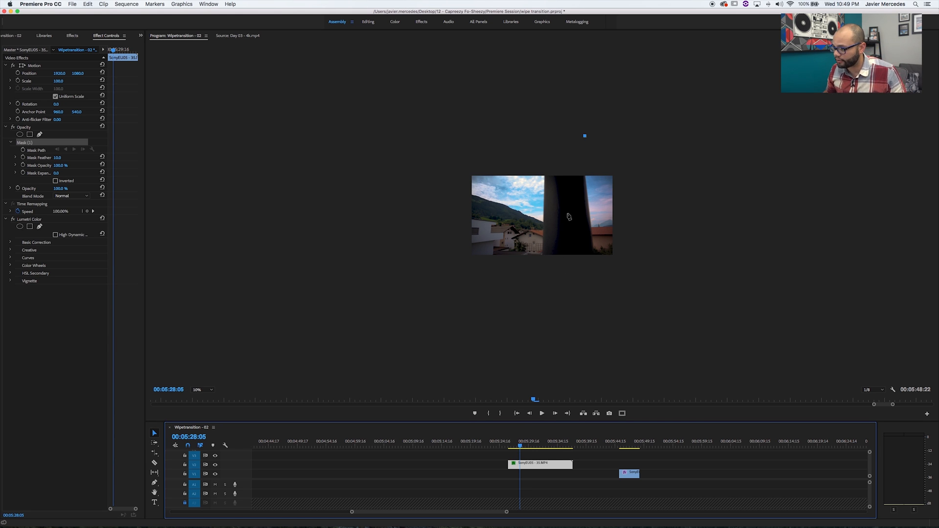
mouse_move(586, 139)
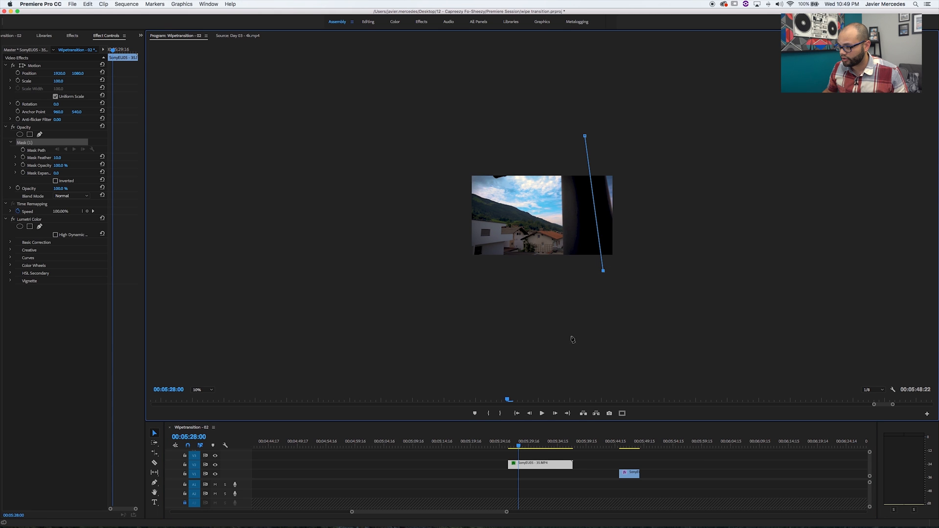
mouse_move(368, 358)
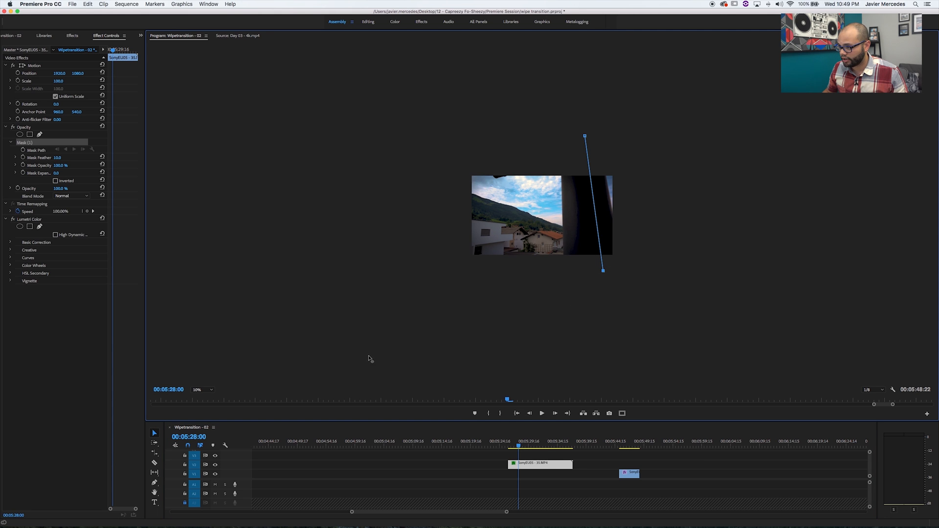
Add a further pen point to the mask outline beside the pole.
click(369, 356)
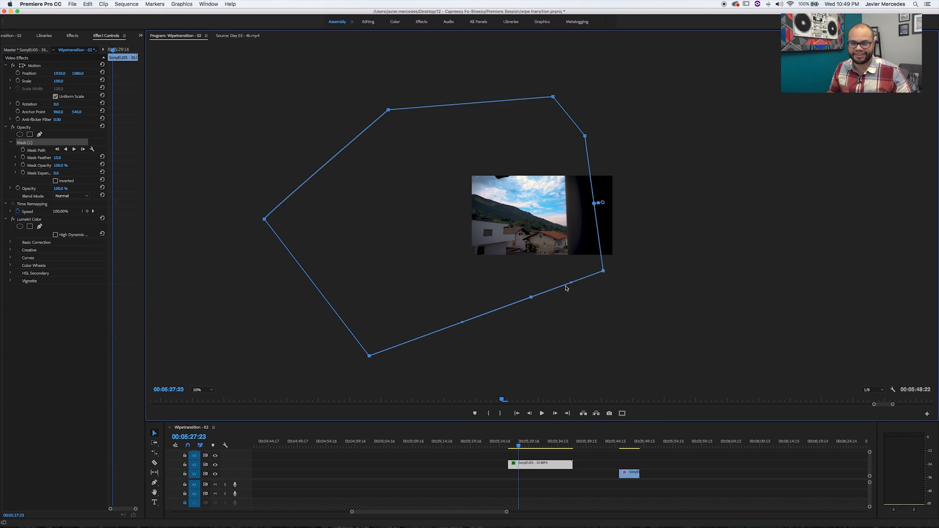
mouse_move(580, 283)
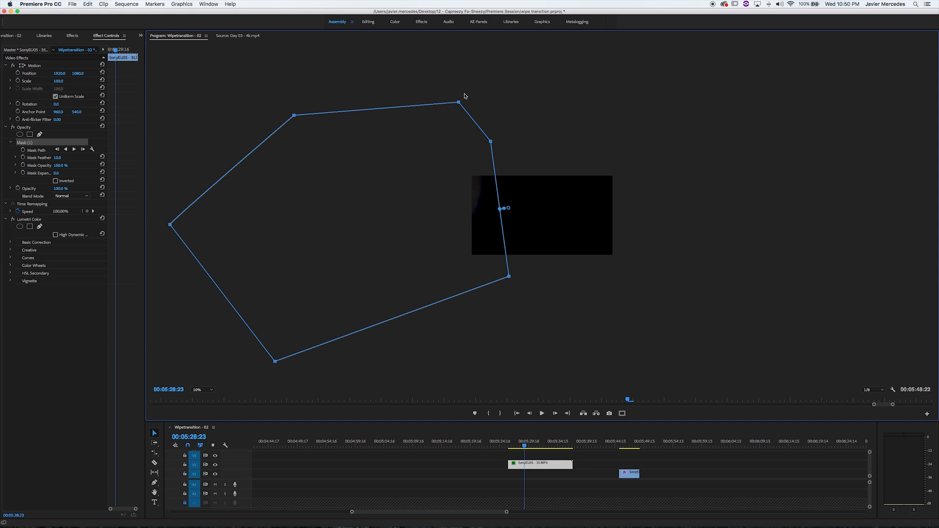
mouse_move(461, 97)
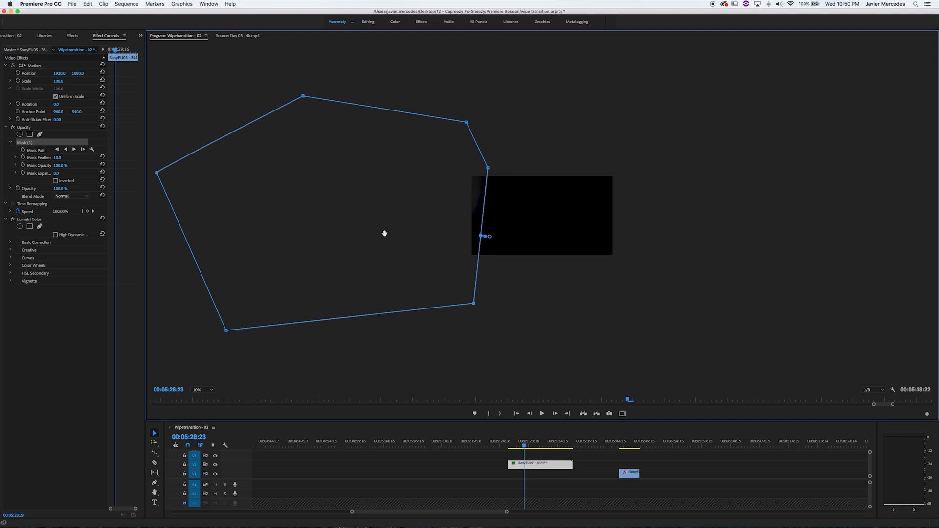
Raise the mask's feather amount and select the mask path to reshape it along the pole.
double_click(59, 158)
text(300)
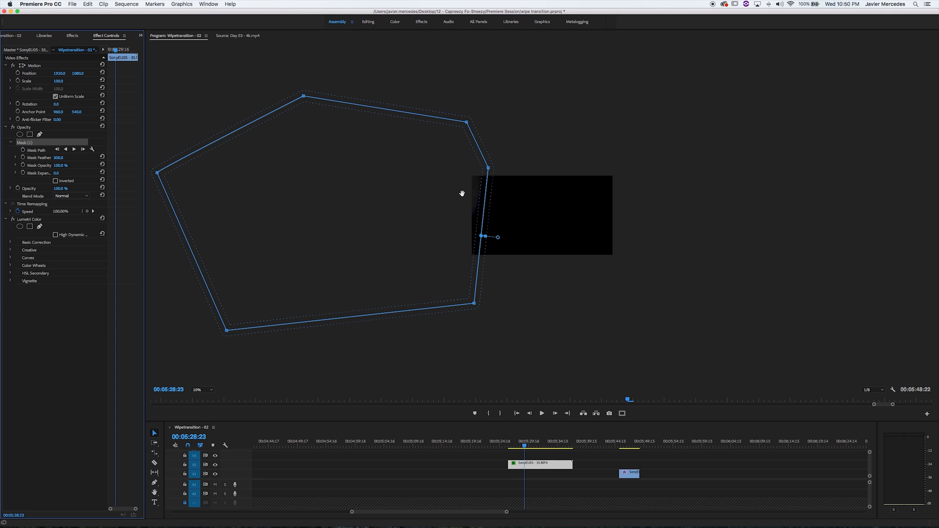
mouse_move(470, 138)
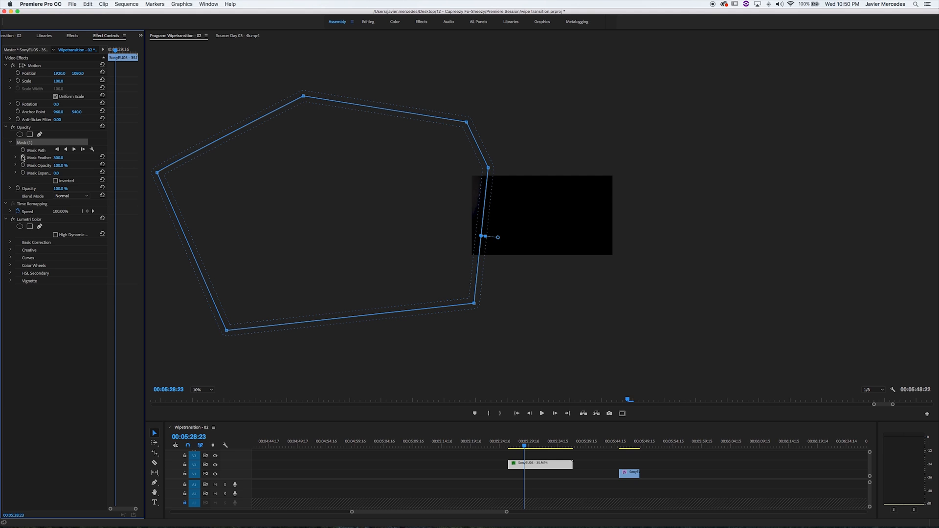
click(18, 149)
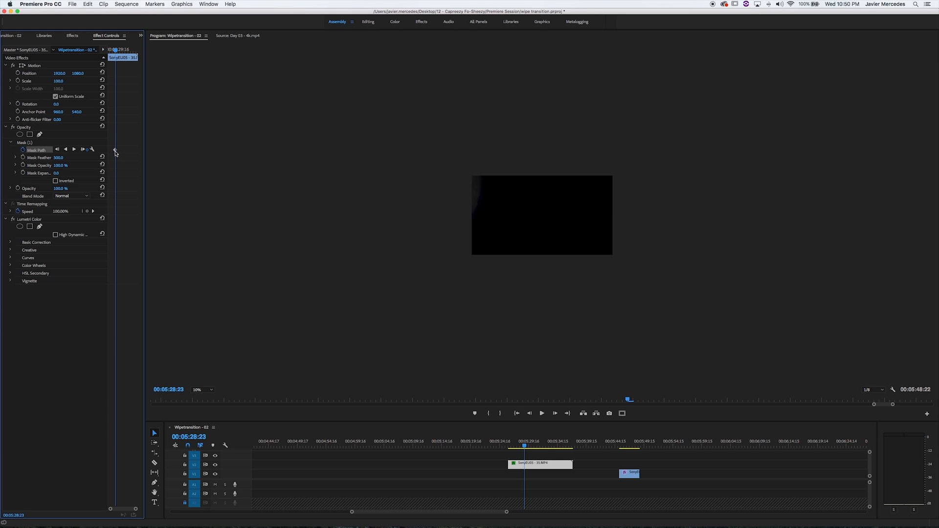
mouse_move(305, 264)
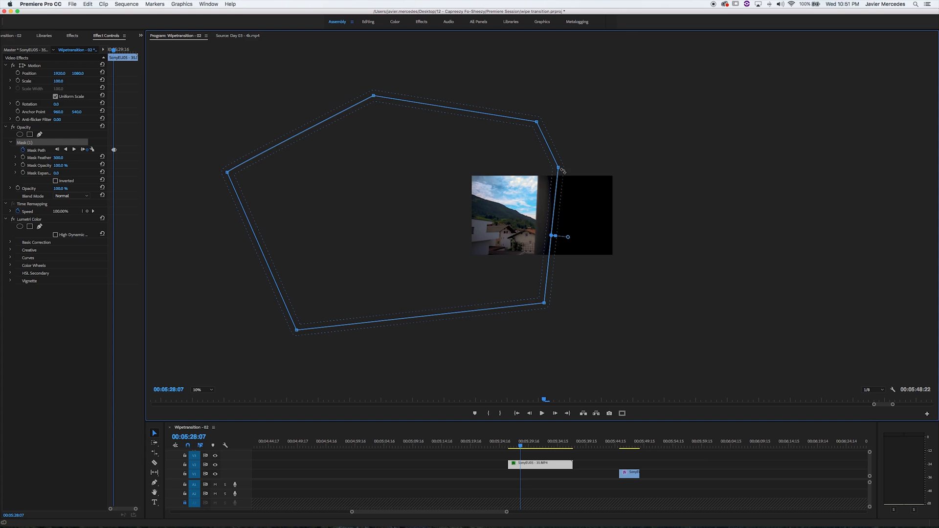
mouse_move(568, 164)
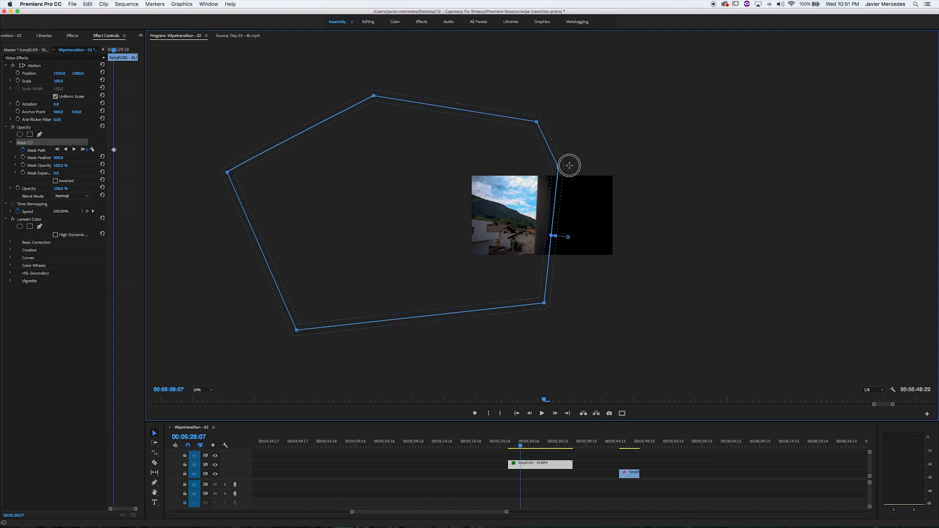
mouse_move(561, 164)
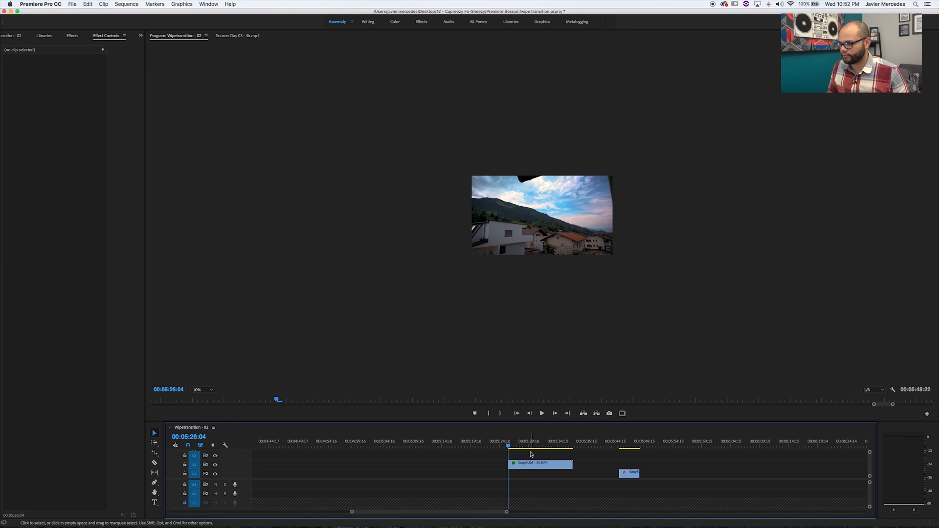
At a later frame, show Mask (1)'s outline on the day clip and pull its edge back onto the pole.
click(541, 413)
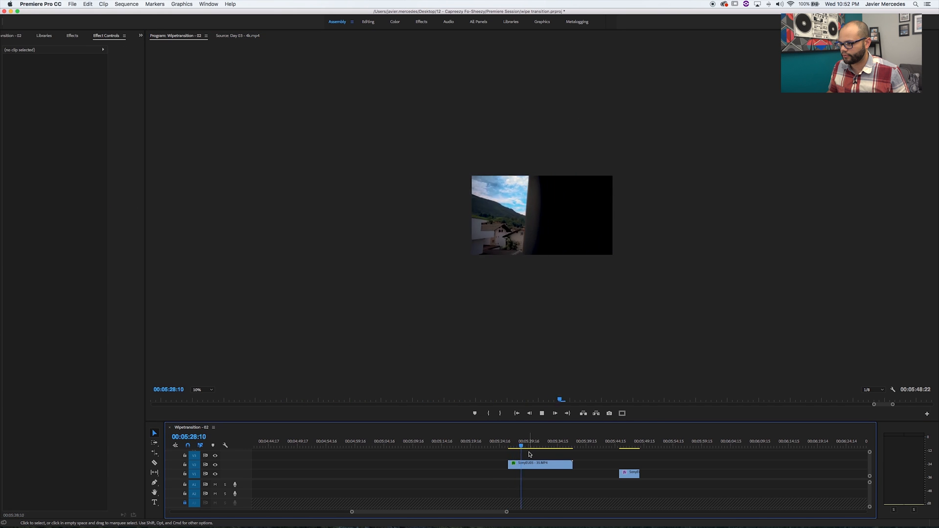
click(539, 462)
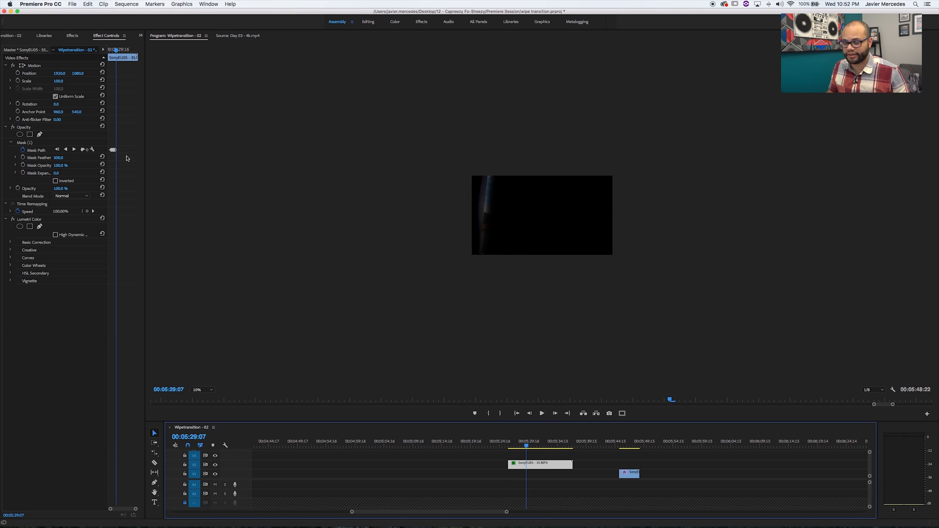
mouse_move(151, 158)
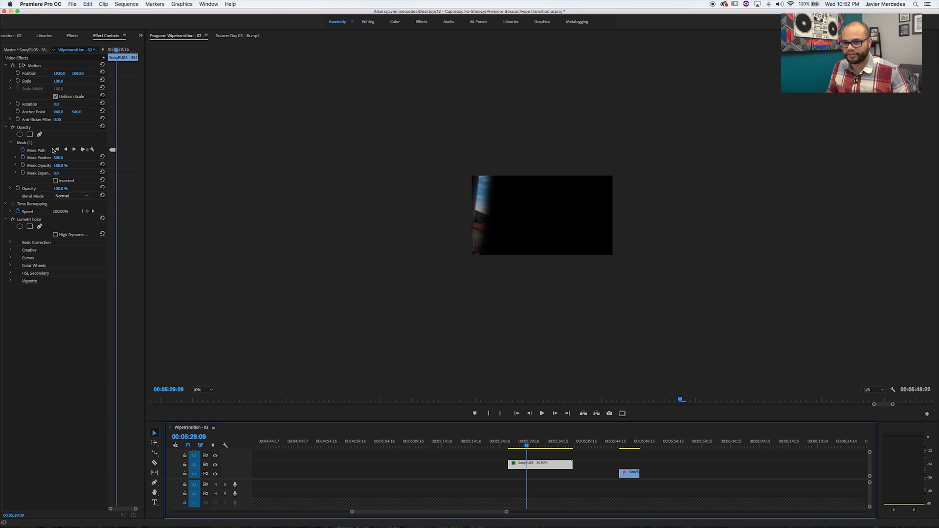
click(24, 143)
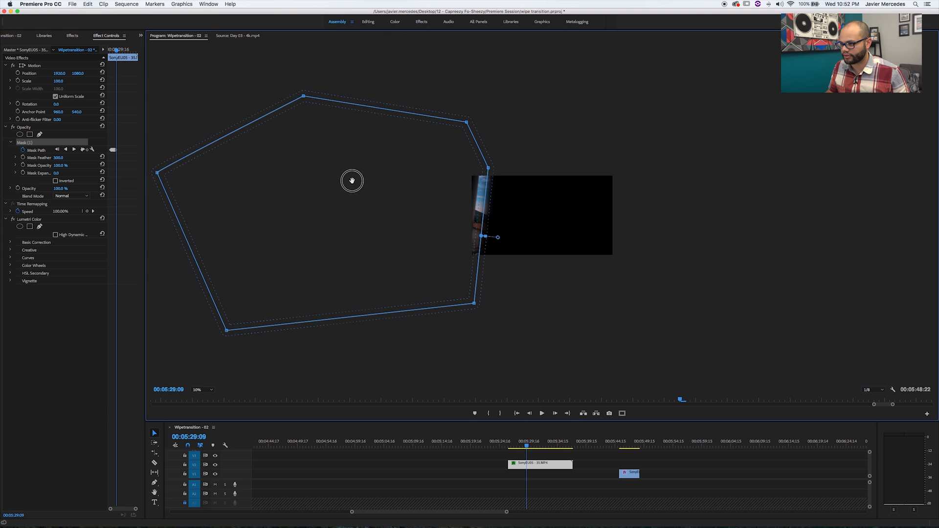
click(618, 444)
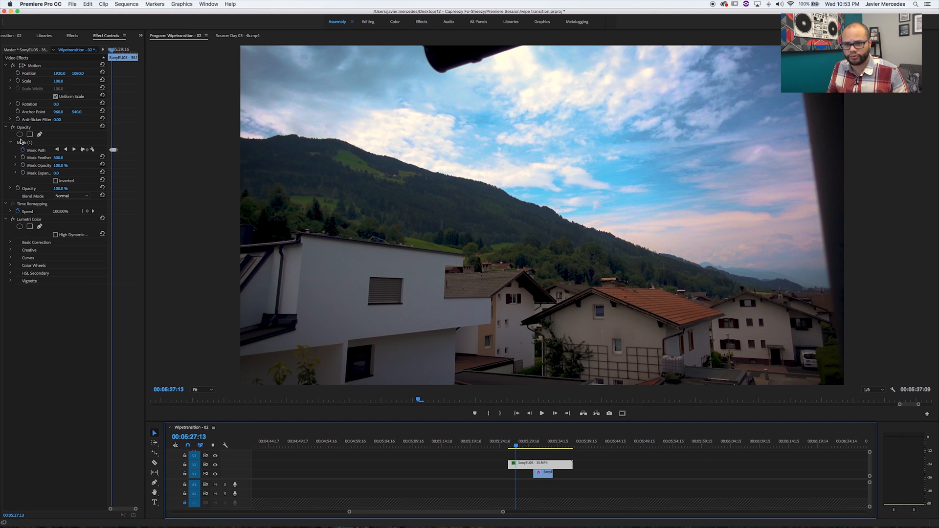
mouse_move(46, 194)
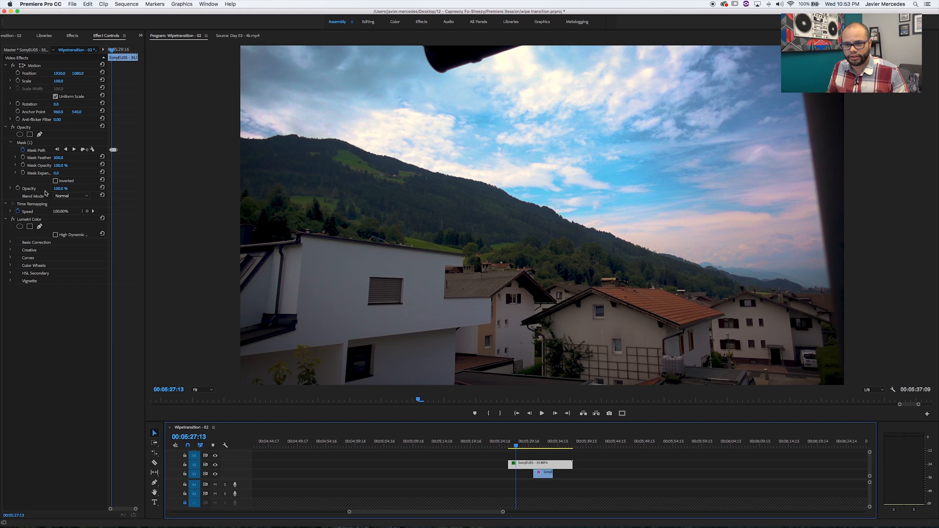
Set the masked day clip's Opacity to 50% so the night clip beneath can be aligned.
double_click(60, 188)
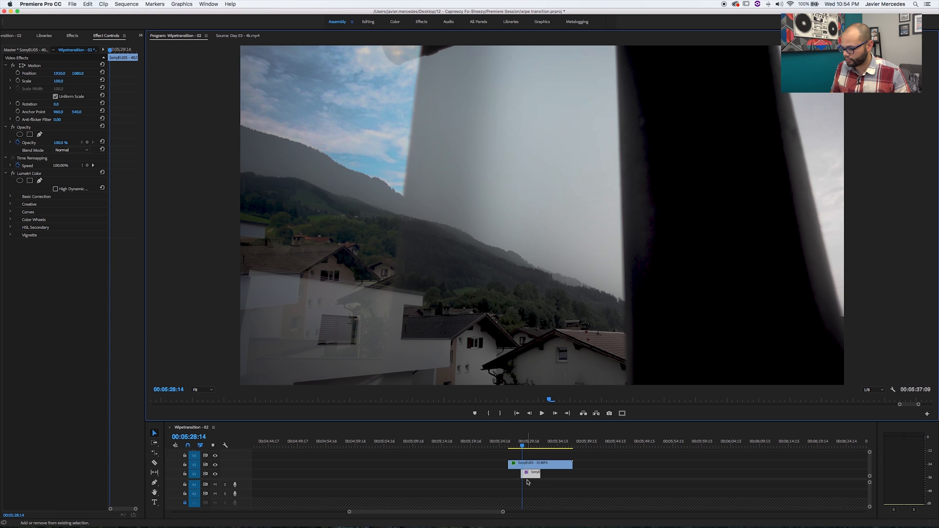
mouse_move(535, 479)
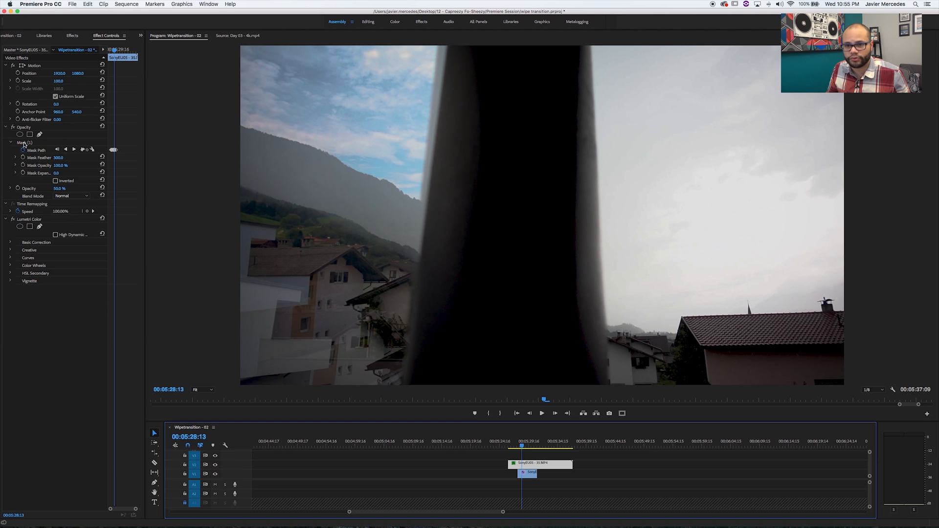
mouse_move(78, 220)
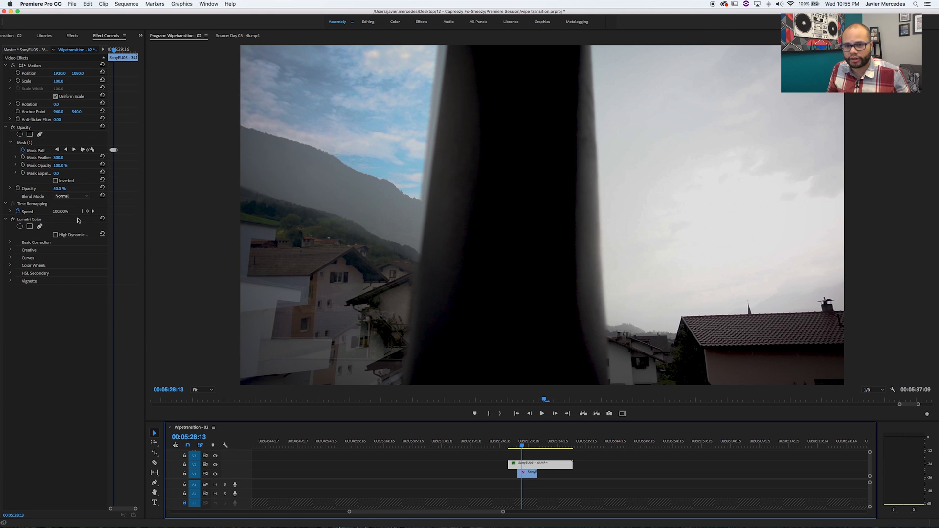
double_click(59, 188)
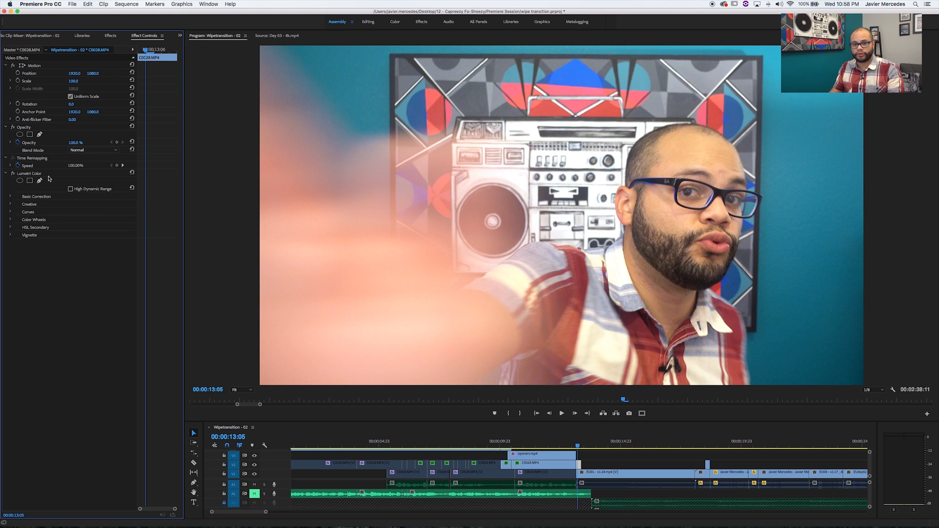
Apply Crop to the presenter clip, keyframe Left from 87% to 100% and soften it with Edge Feather.
click(111, 36)
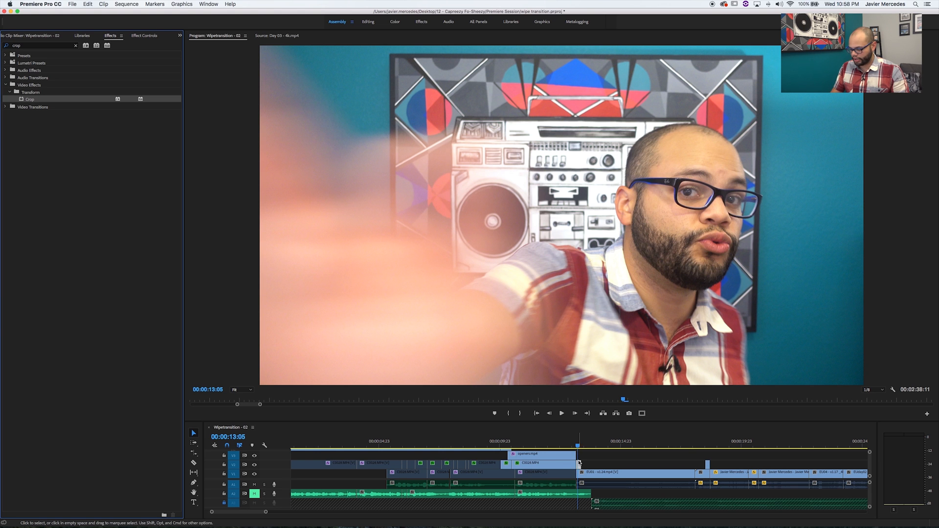
mouse_move(579, 463)
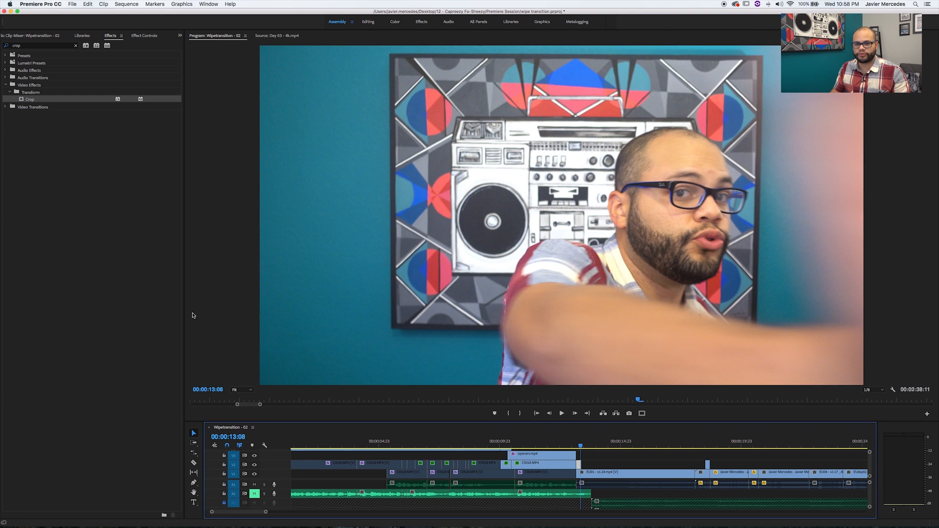
click(144, 35)
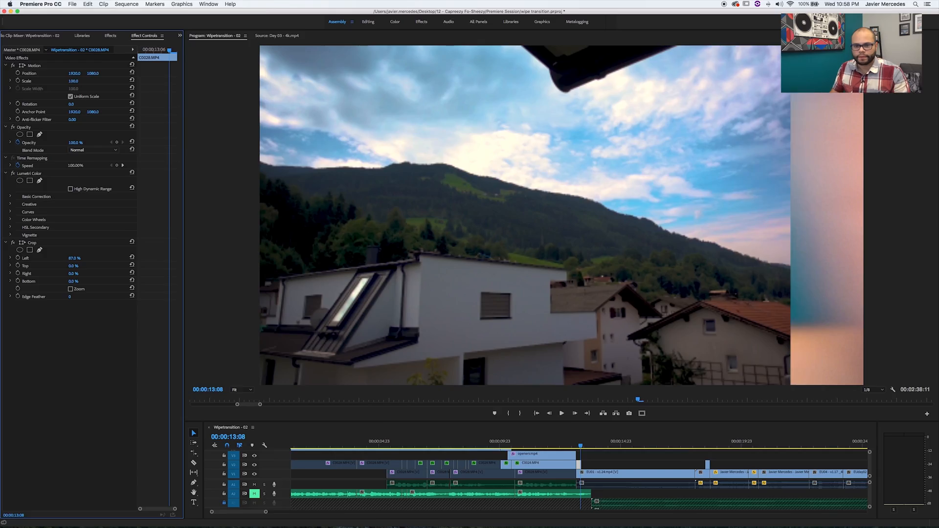
click(18, 258)
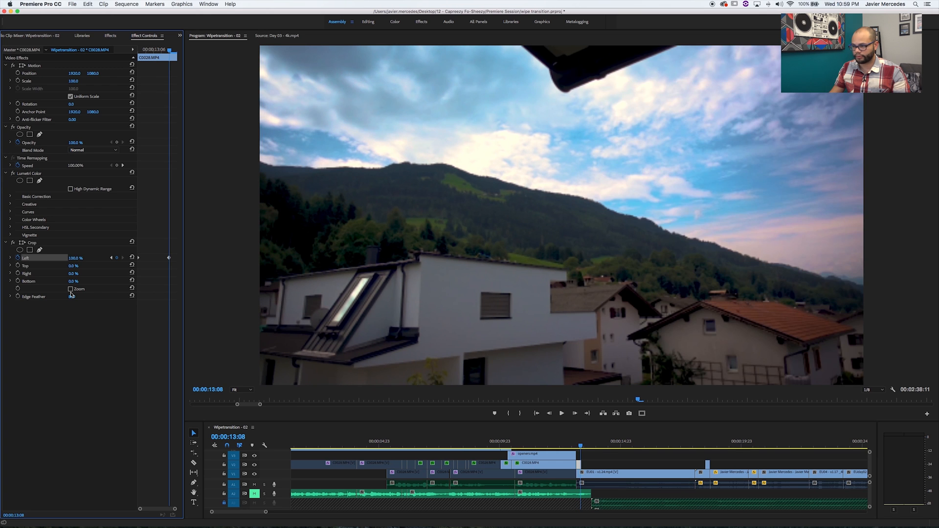
click(593, 446)
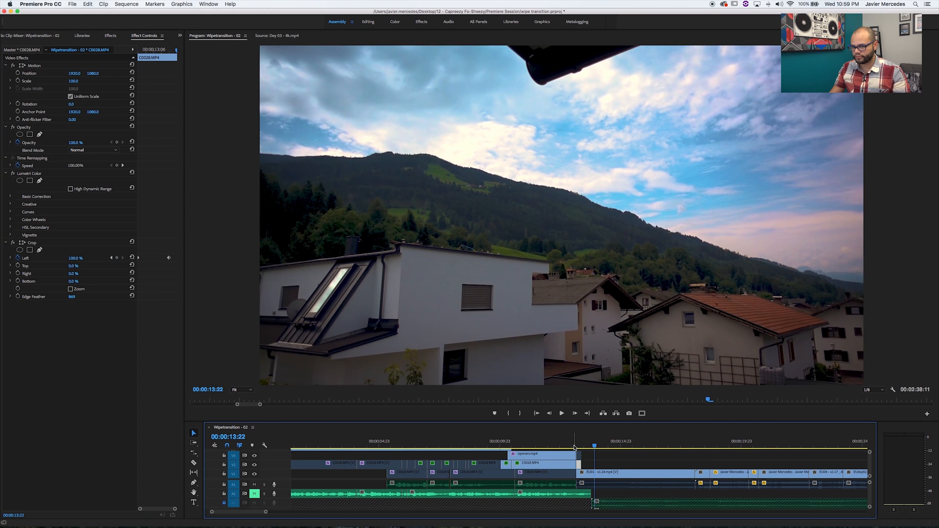